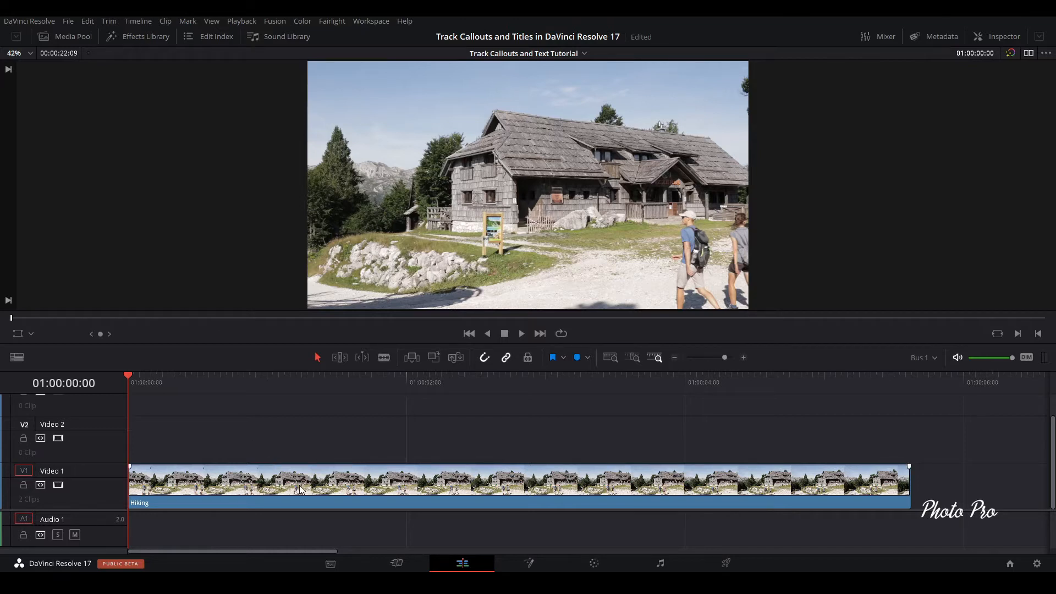
# Select the Hiking clip on the timeline and open it in the Fusion page
pyautogui.click(299, 489)
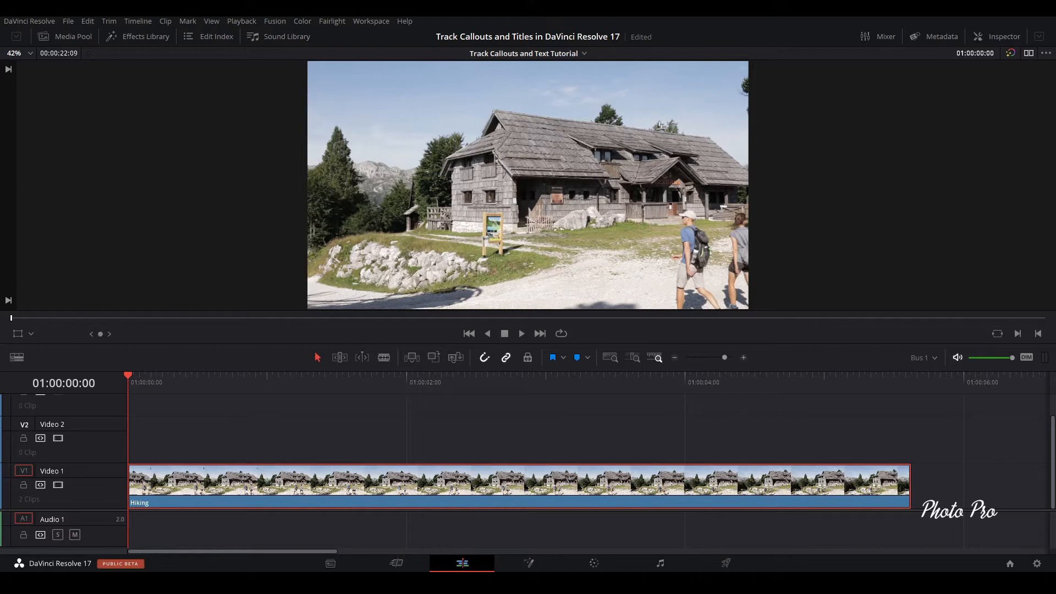
pyautogui.click(528, 563)
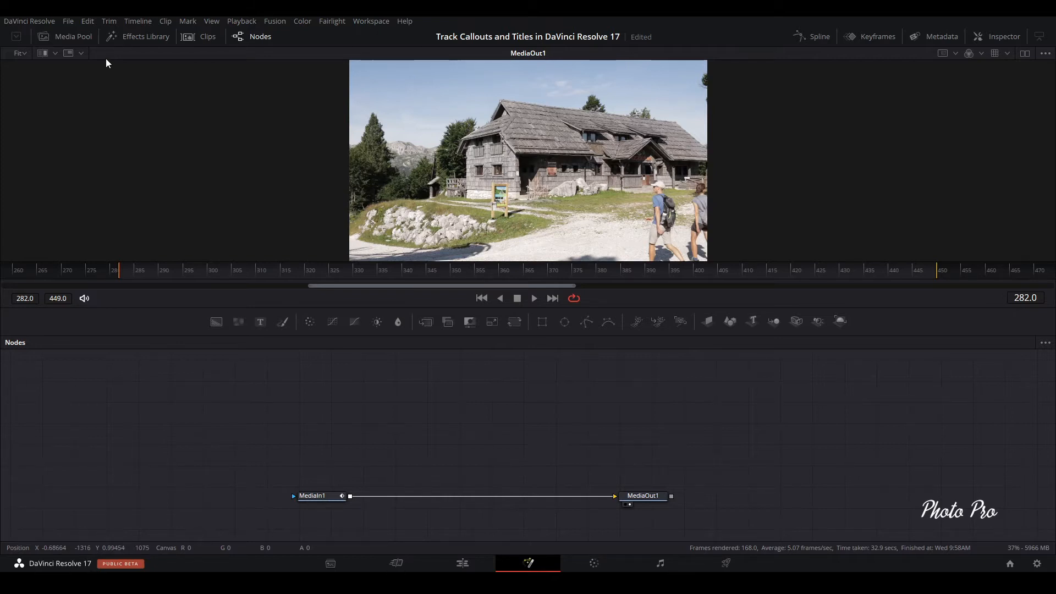
pyautogui.moveTo(127, 38)
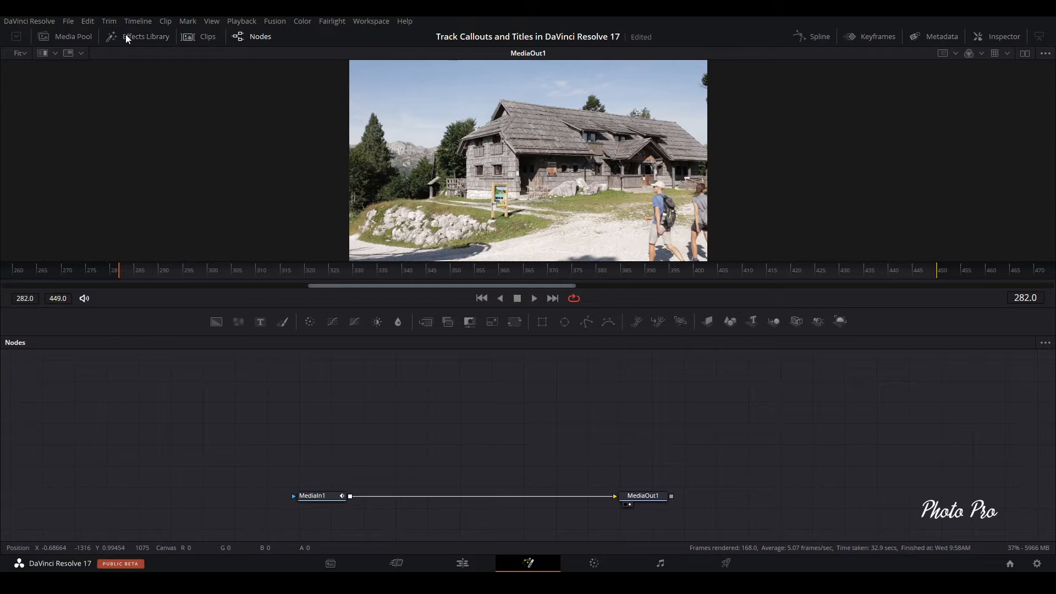
# Add the Call Out title template from Effects Library and merge its output over MediaIn1 as Merge1
pyautogui.click(145, 36)
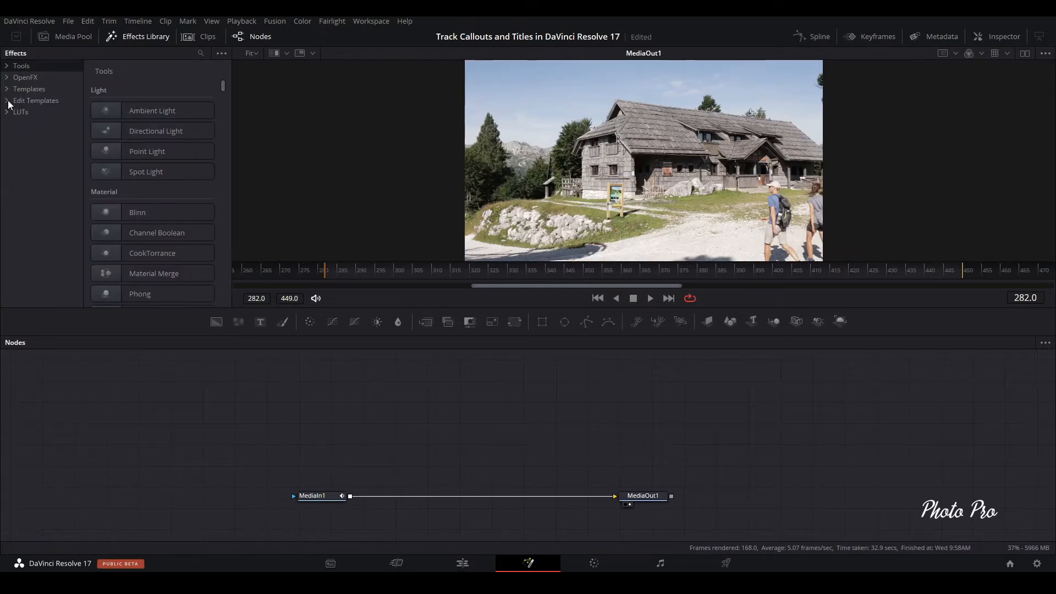
pyautogui.click(7, 100)
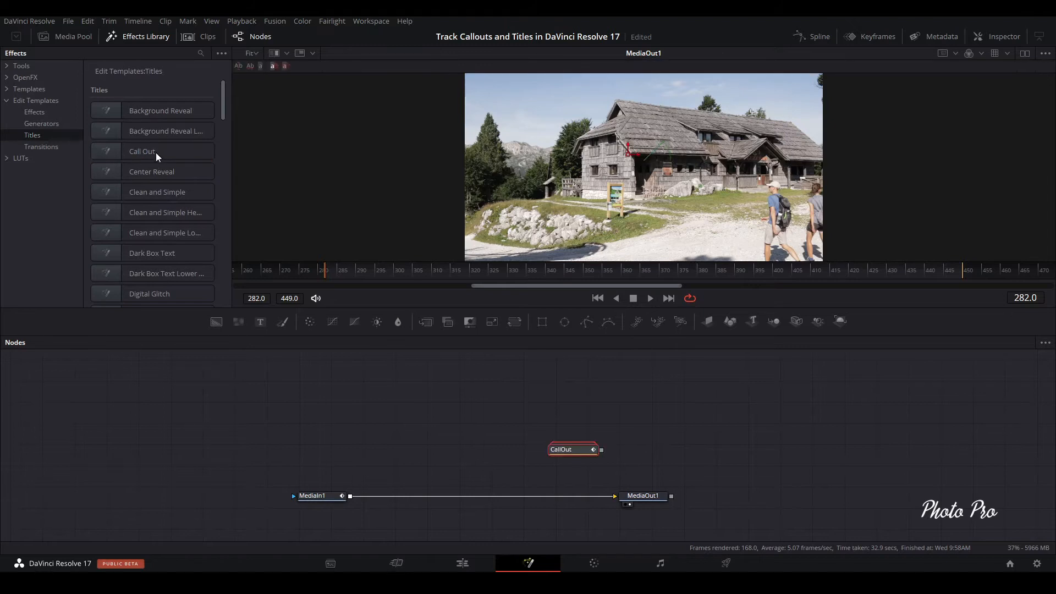
pyautogui.moveTo(572, 449); pyautogui.dragTo(554, 443)
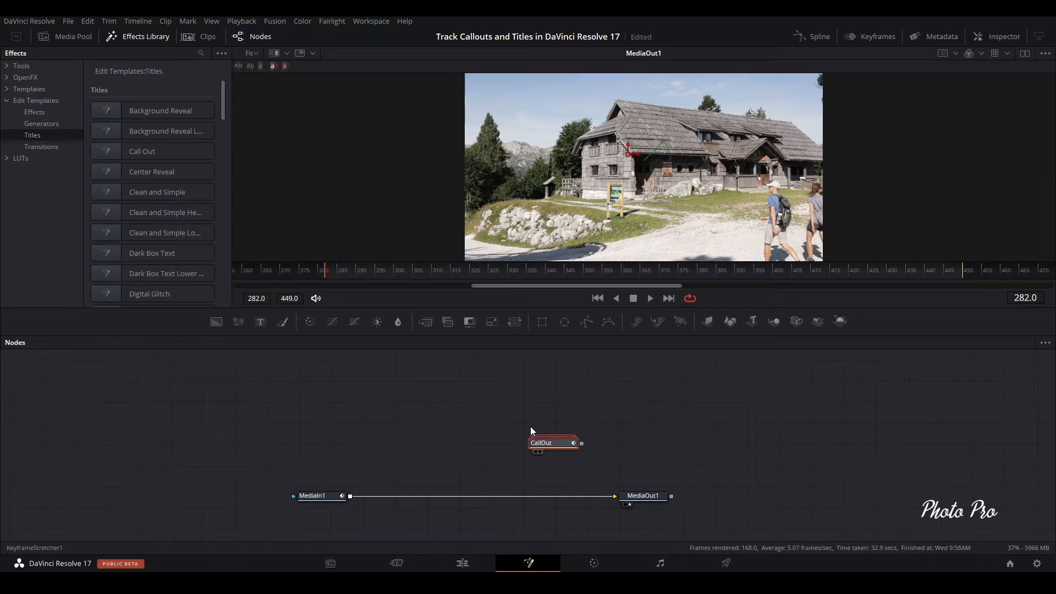
pyautogui.moveTo(552, 442); pyautogui.dragTo(486, 382)
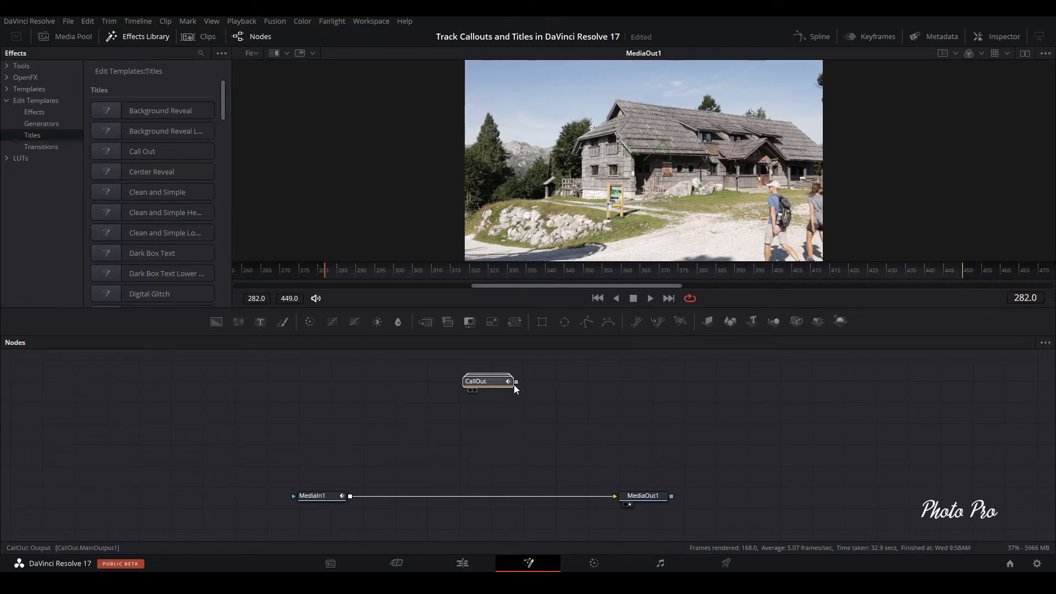
pyautogui.moveTo(514, 380); pyautogui.dragTo(349, 496)
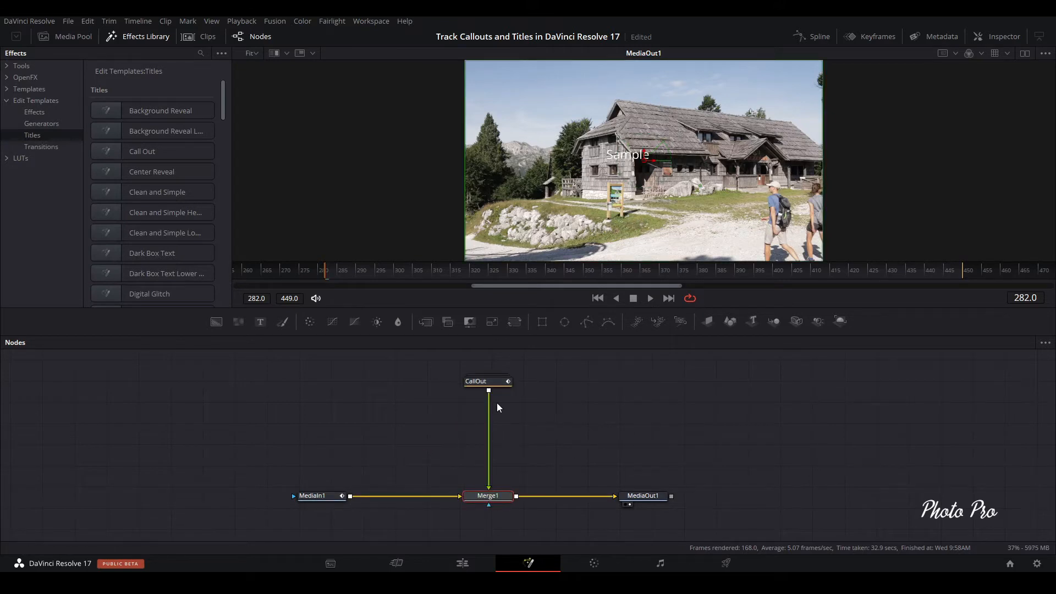
pyautogui.click(486, 381)
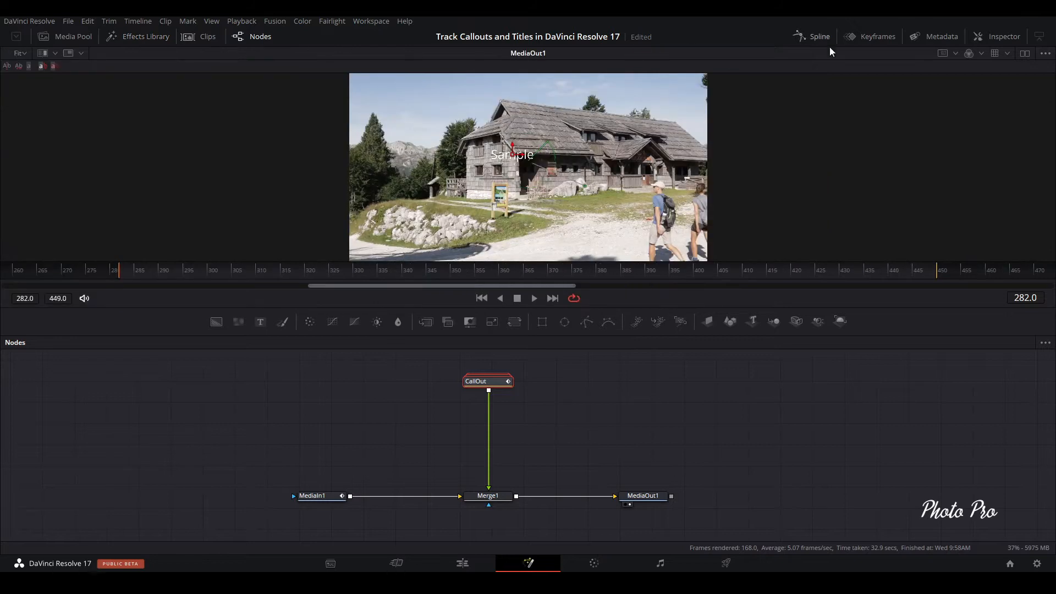
# In the CallOut Inspector, change the text to Trekking in Arial Black
pyautogui.click(1003, 35)
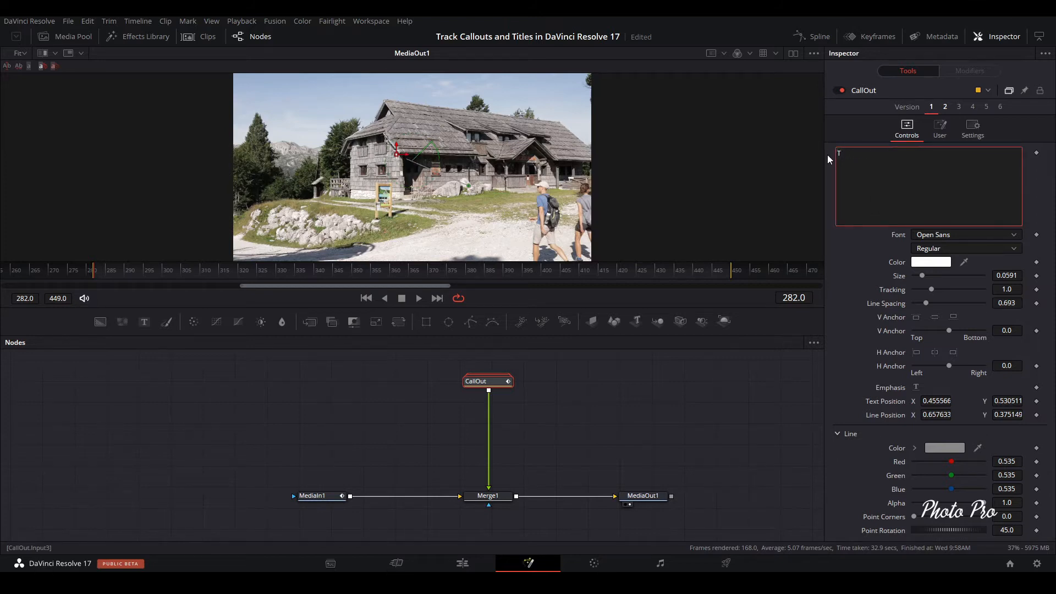
pyautogui.write('Trekking')
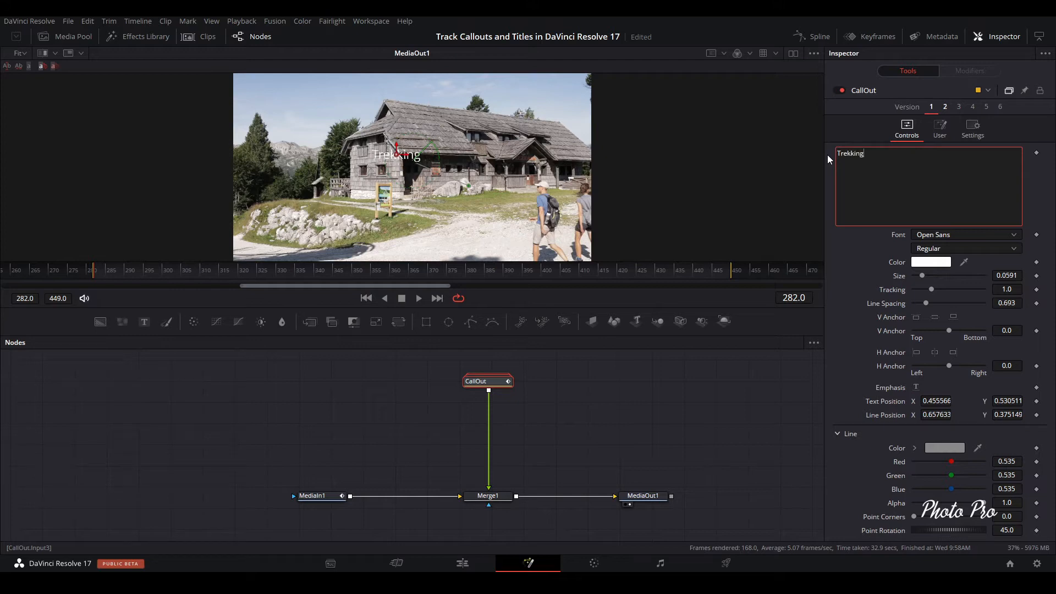
pyautogui.click(966, 234)
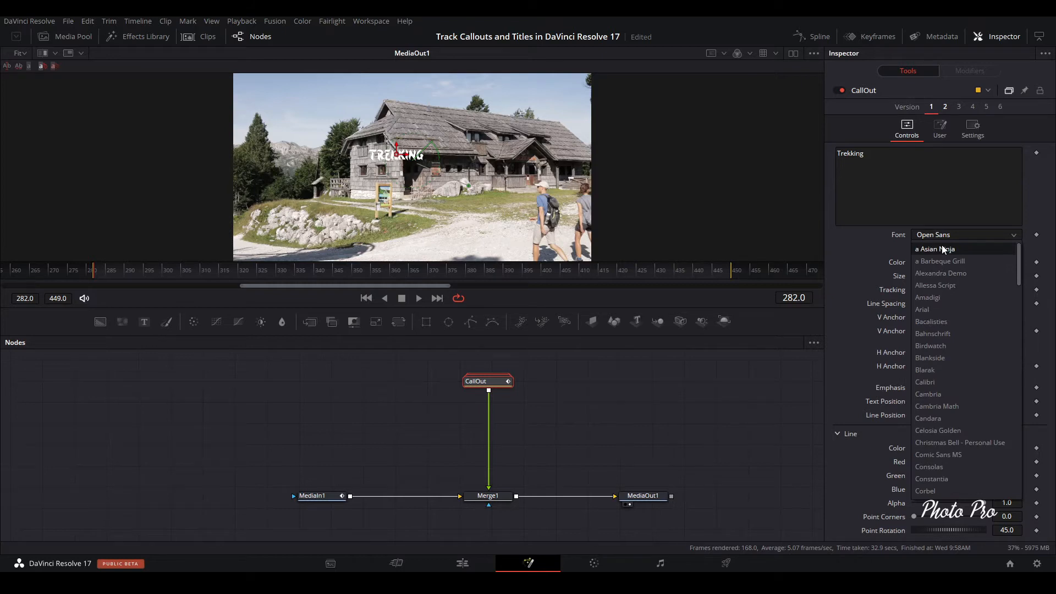
pyautogui.click(921, 309)
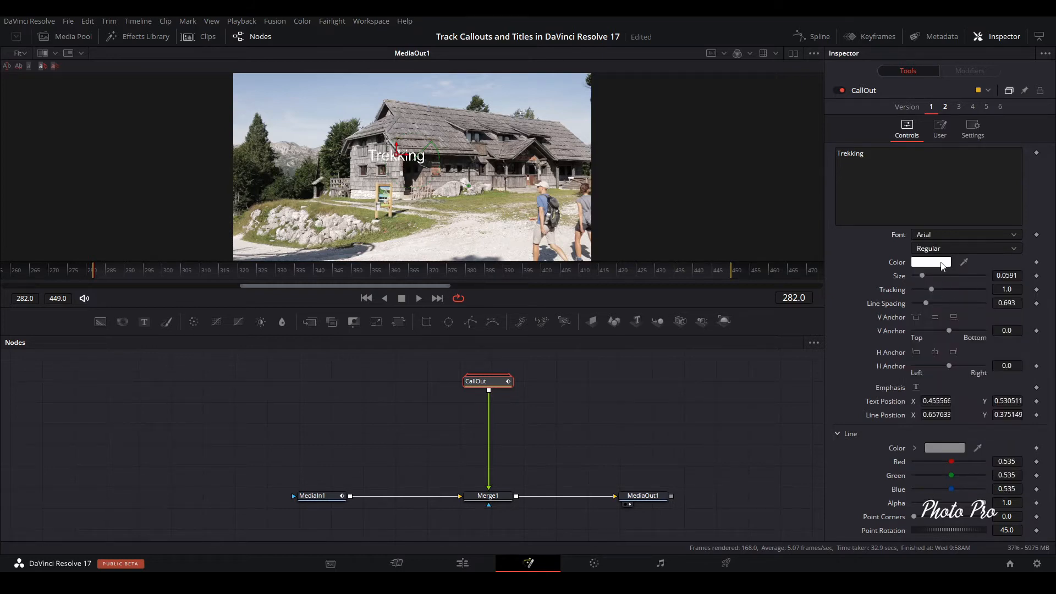
pyautogui.click(966, 249)
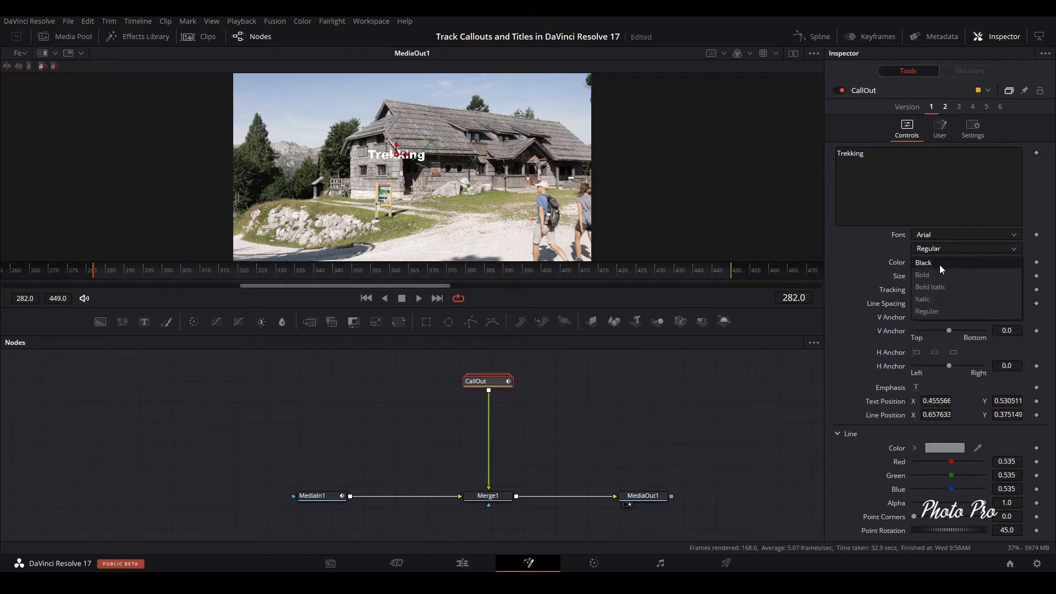
pyautogui.click(924, 262)
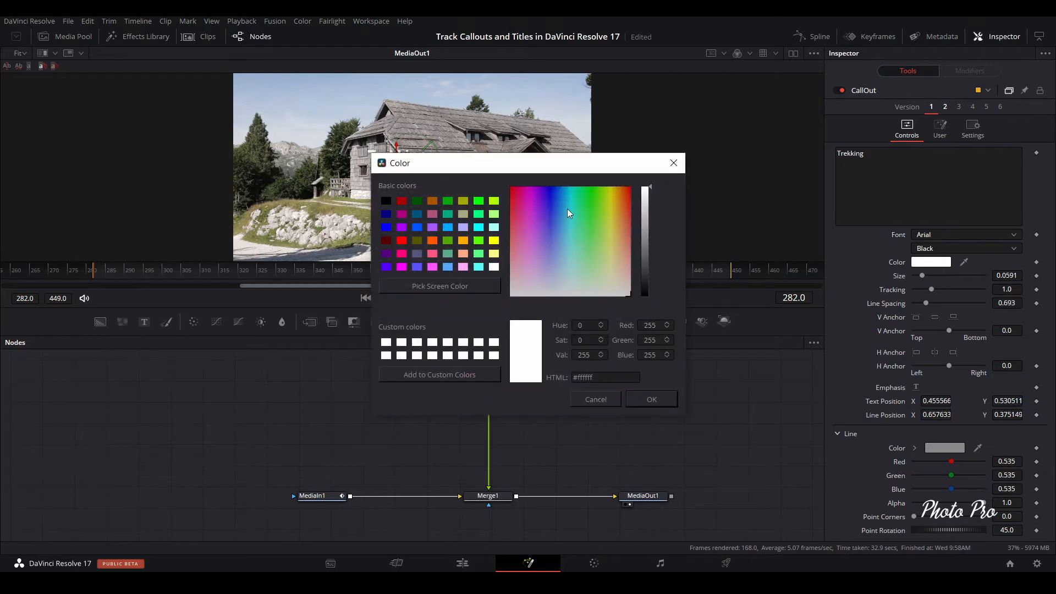
# Colour the text yellow, enlarge it and move it up toward the house roof
pyautogui.click(612, 189)
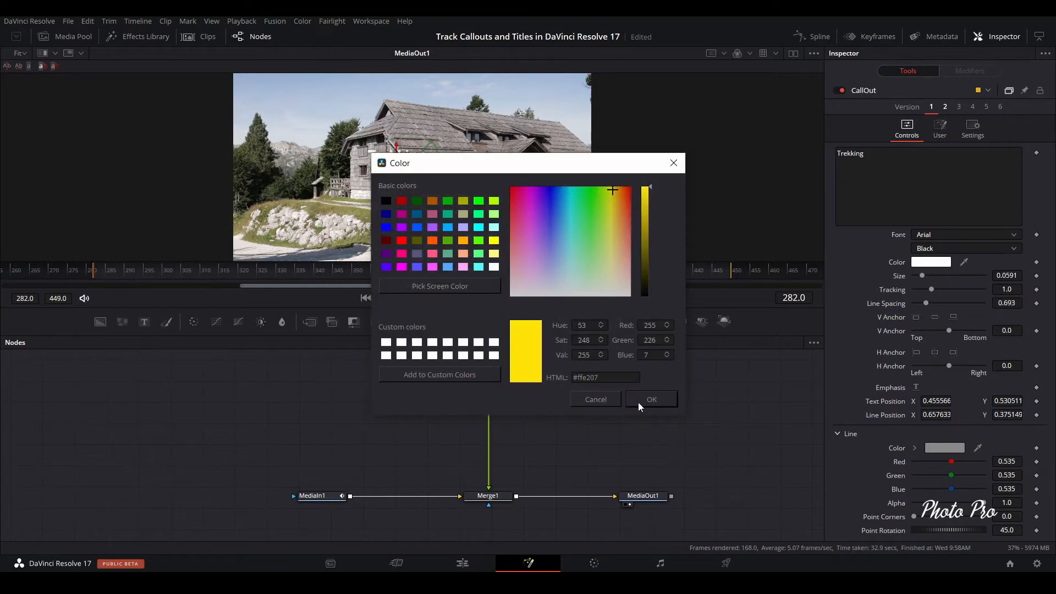
pyautogui.click(652, 400)
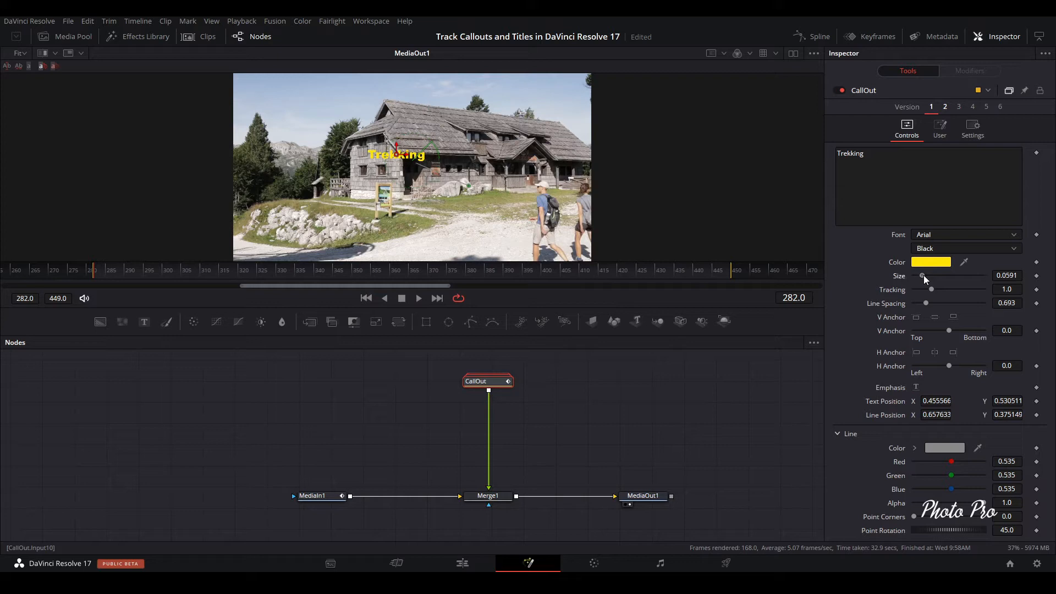
pyautogui.moveTo(922, 276); pyautogui.dragTo(926, 276)
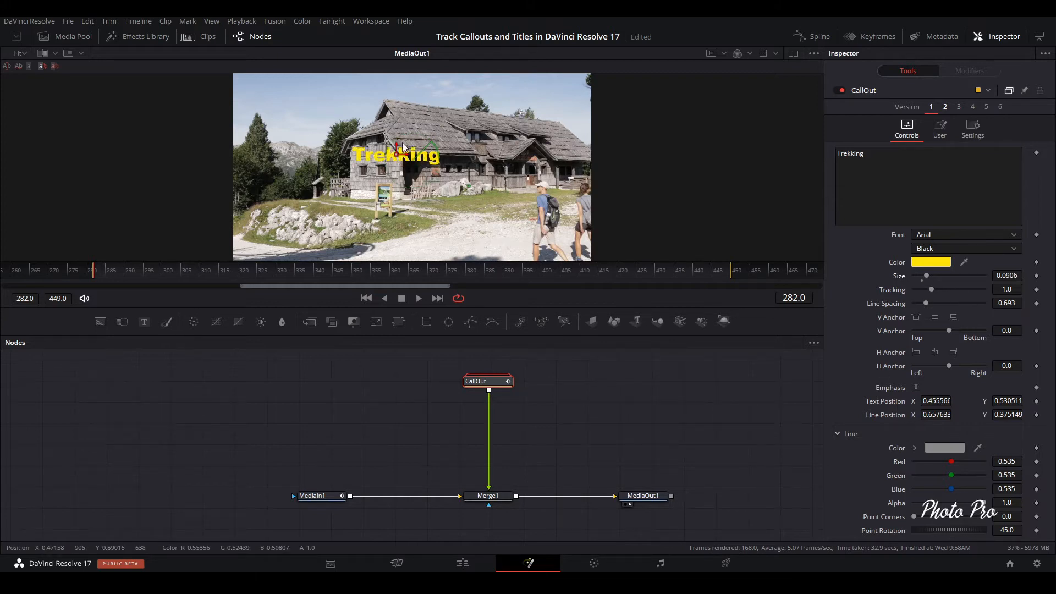
pyautogui.moveTo(397, 154); pyautogui.dragTo(514, 125)
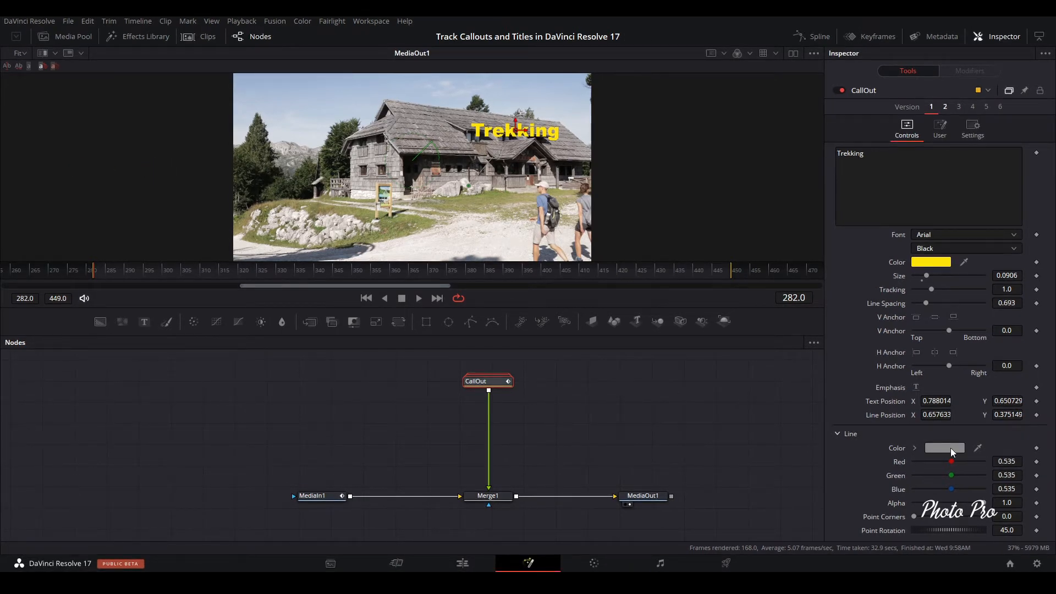
pyautogui.moveTo(963, 447)
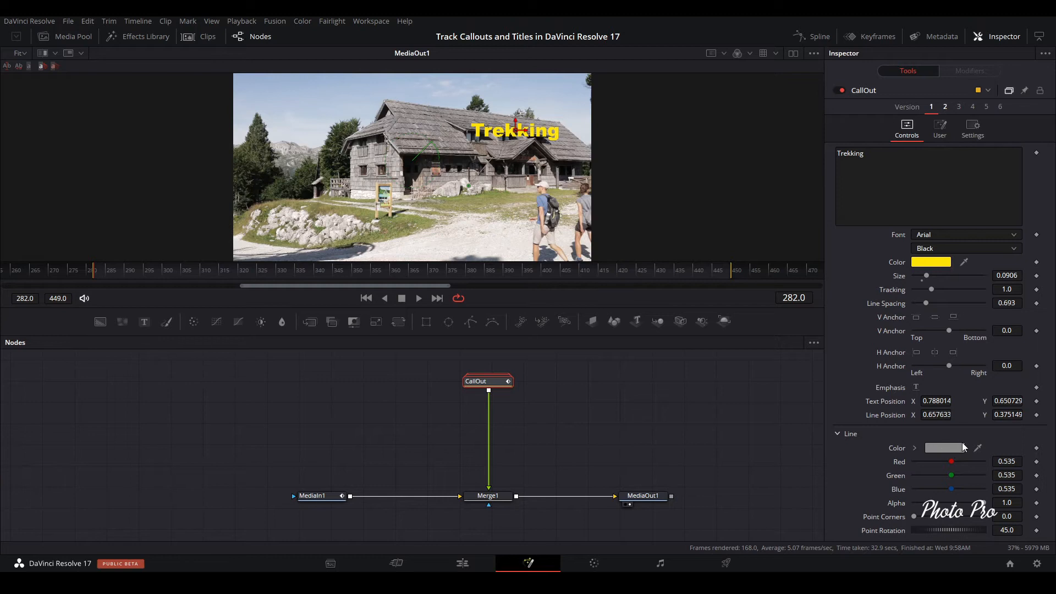
# Make the pointer line vivid red and move its endpoint onto a wooden post of the house
pyautogui.click(944, 448)
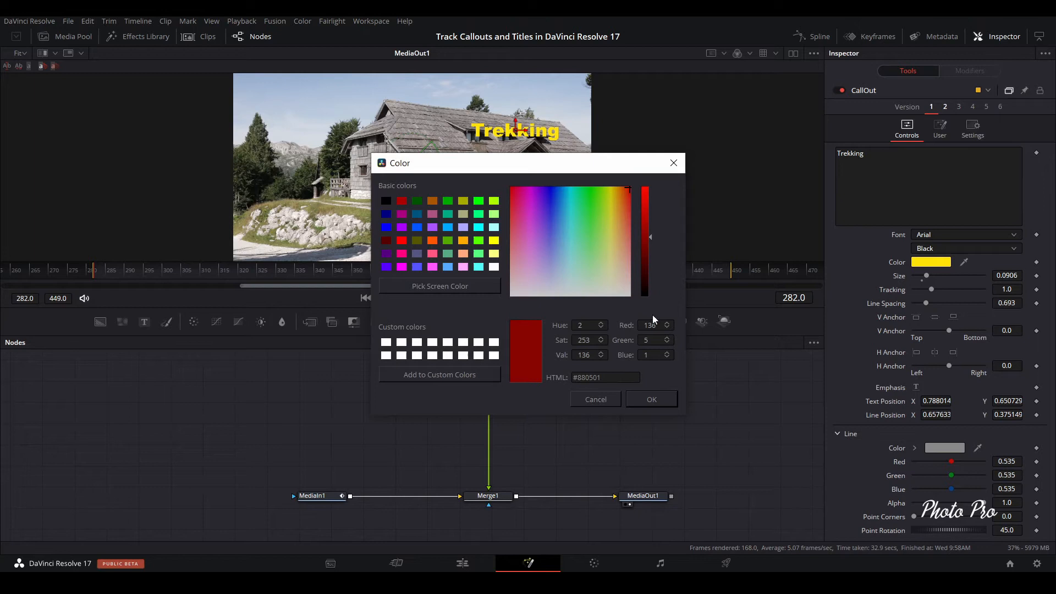
pyautogui.moveTo(649, 236); pyautogui.dragTo(649, 187)
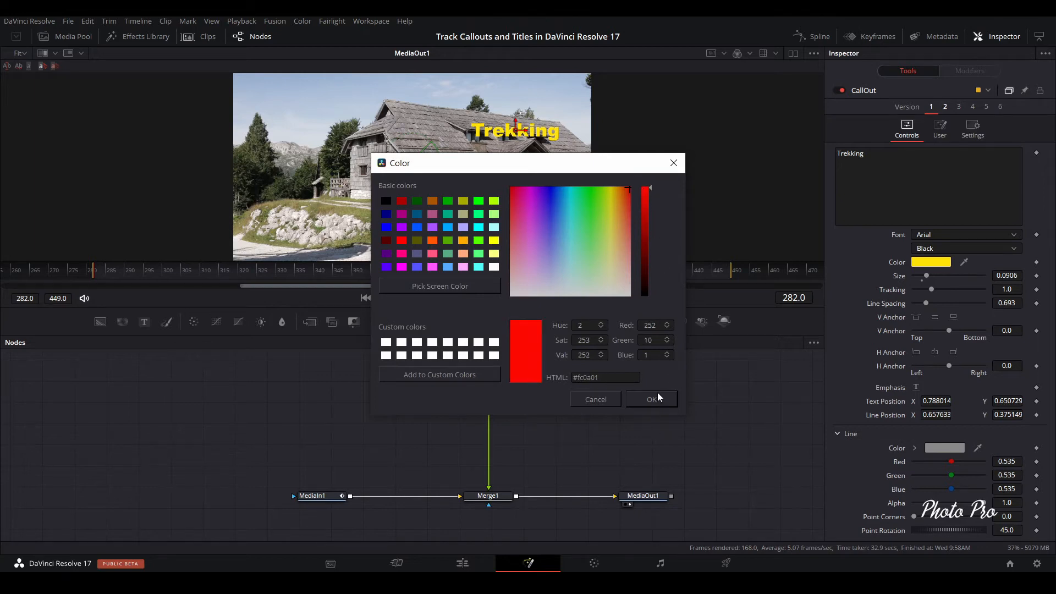
pyautogui.click(651, 400)
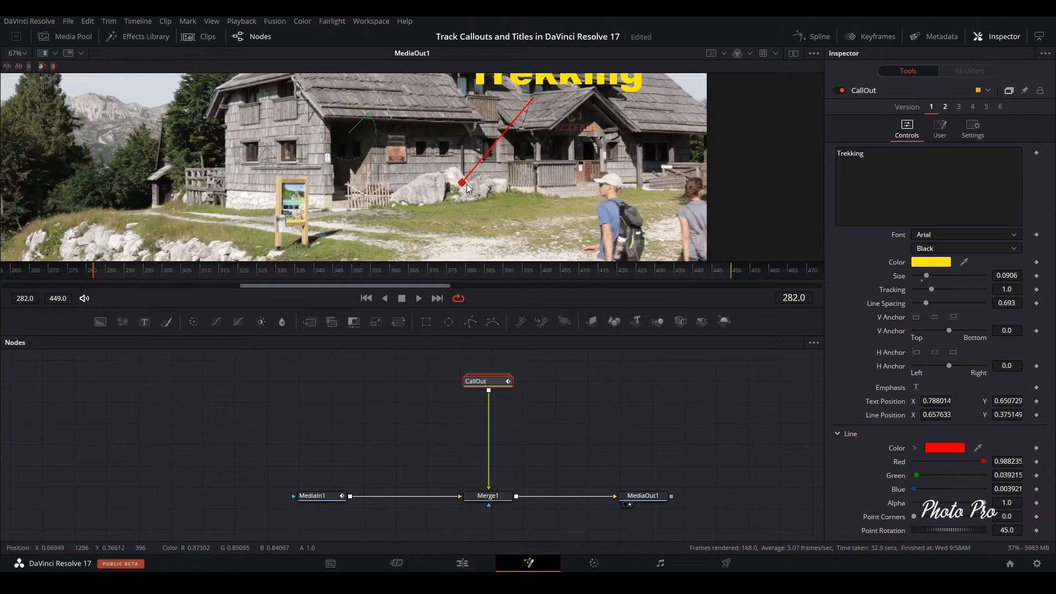
pyautogui.moveTo(461, 182); pyautogui.dragTo(630, 168)
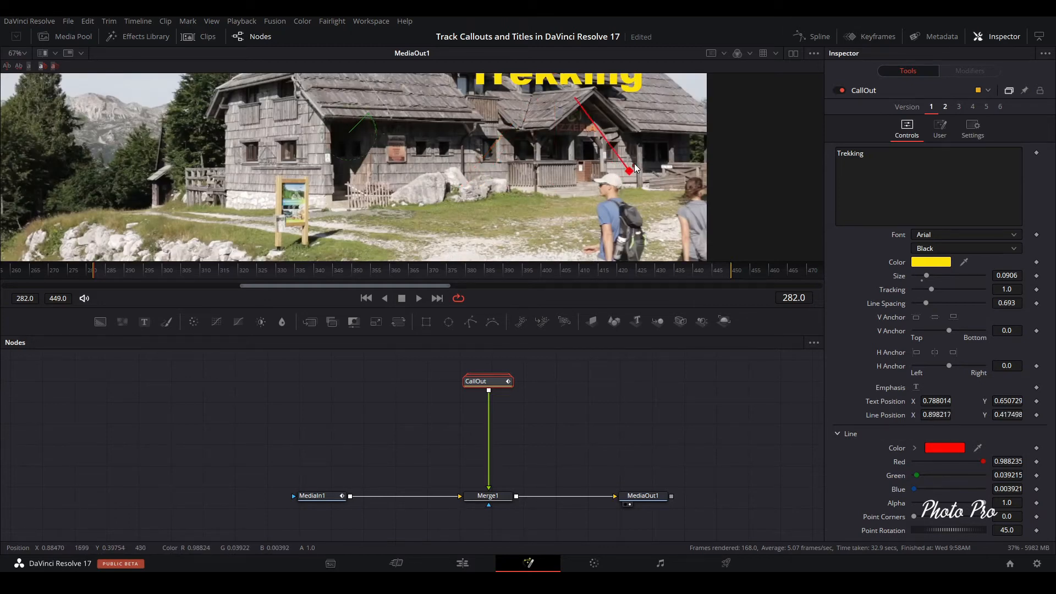
pyautogui.moveTo(629, 168); pyautogui.dragTo(640, 162)
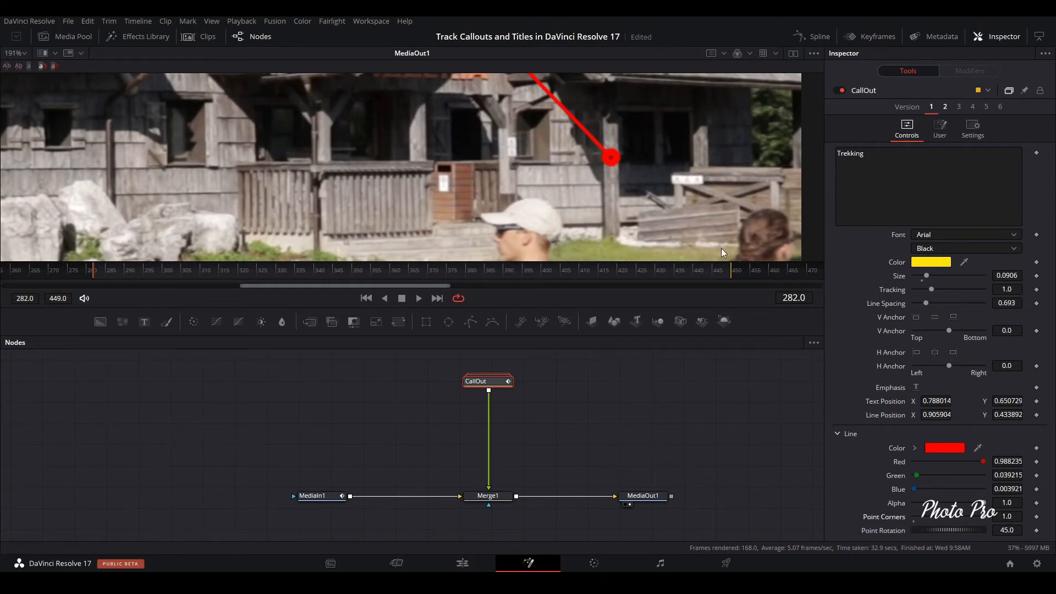
pyautogui.moveTo(622, 179)
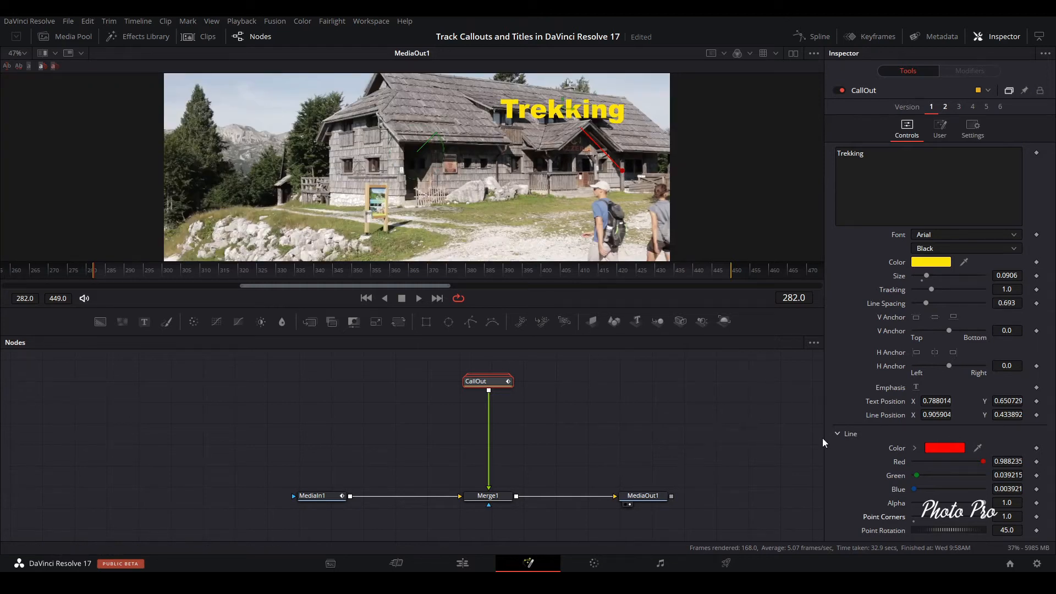
pyautogui.moveTo(488, 109)
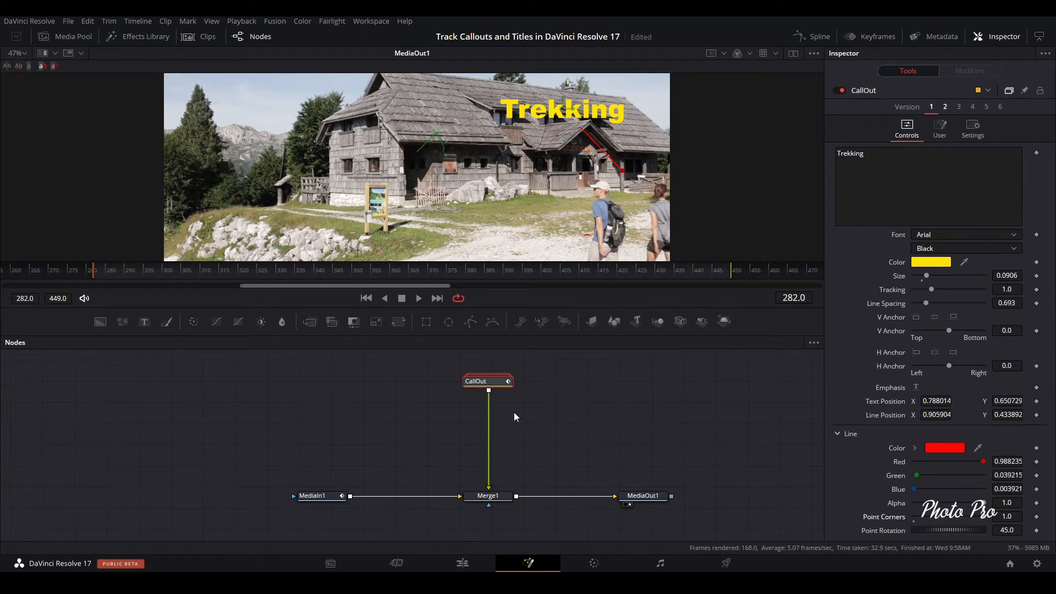
pyautogui.moveTo(361, 460)
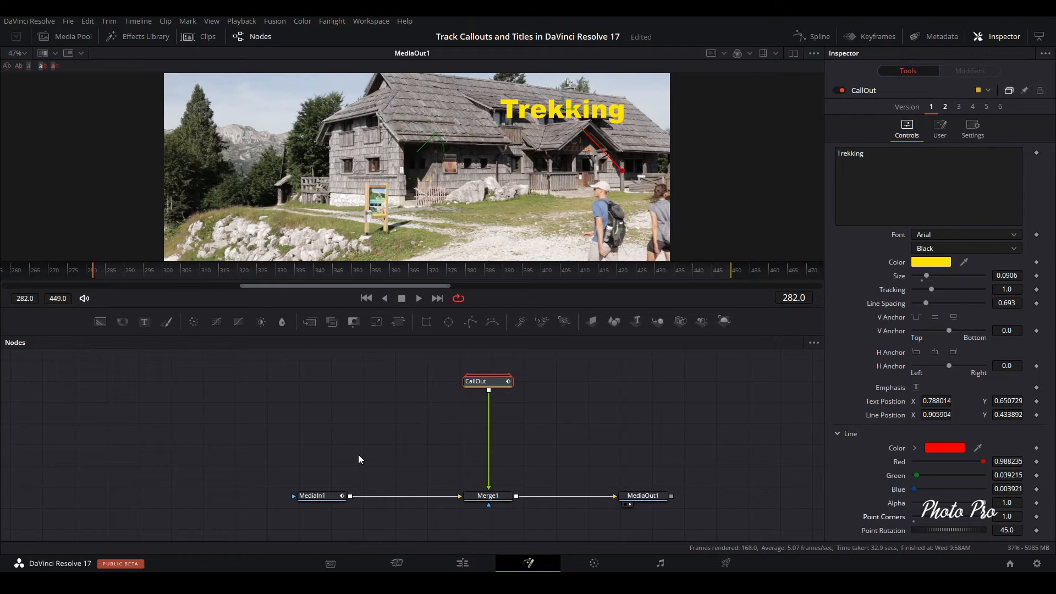
pyautogui.moveTo(370, 460)
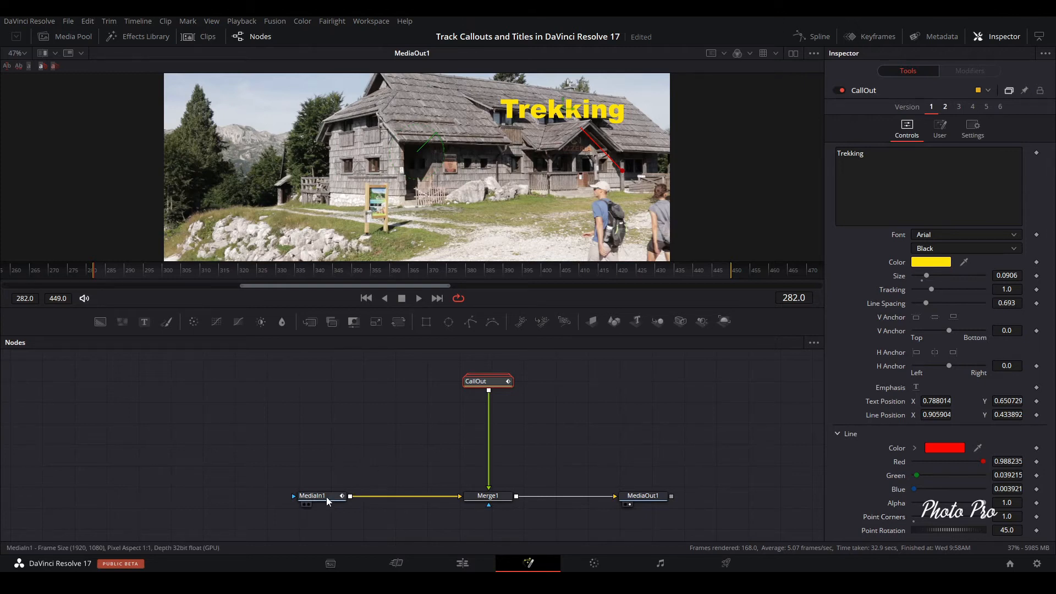
# Insert Planar Tracker after MediaIn1 with Hybrid Point/Area tracking and Translation motion
pyautogui.click(312, 495)
pyautogui.write('plan')
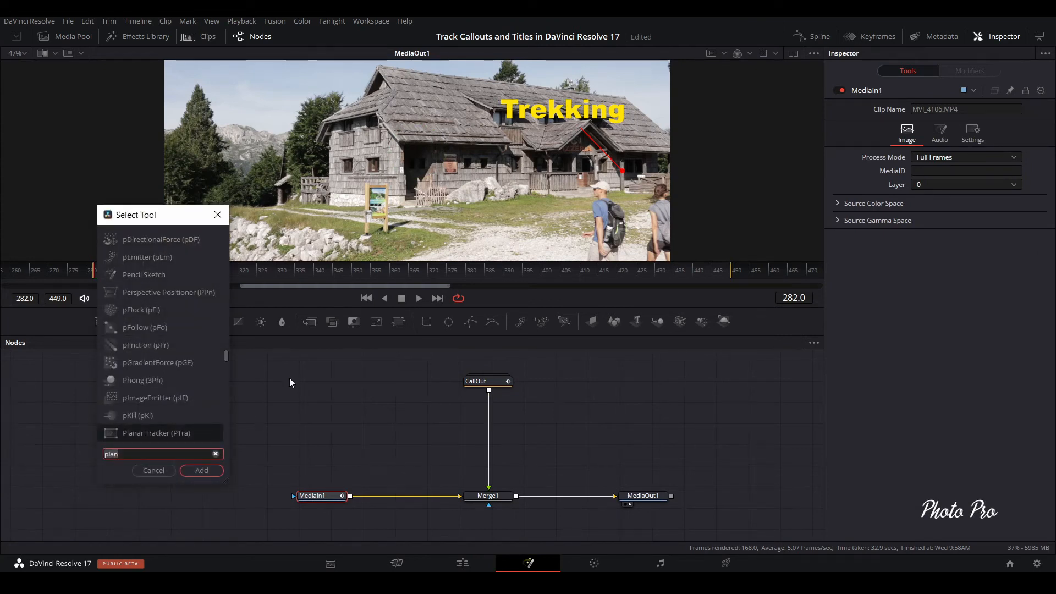
pyautogui.moveTo(162, 444)
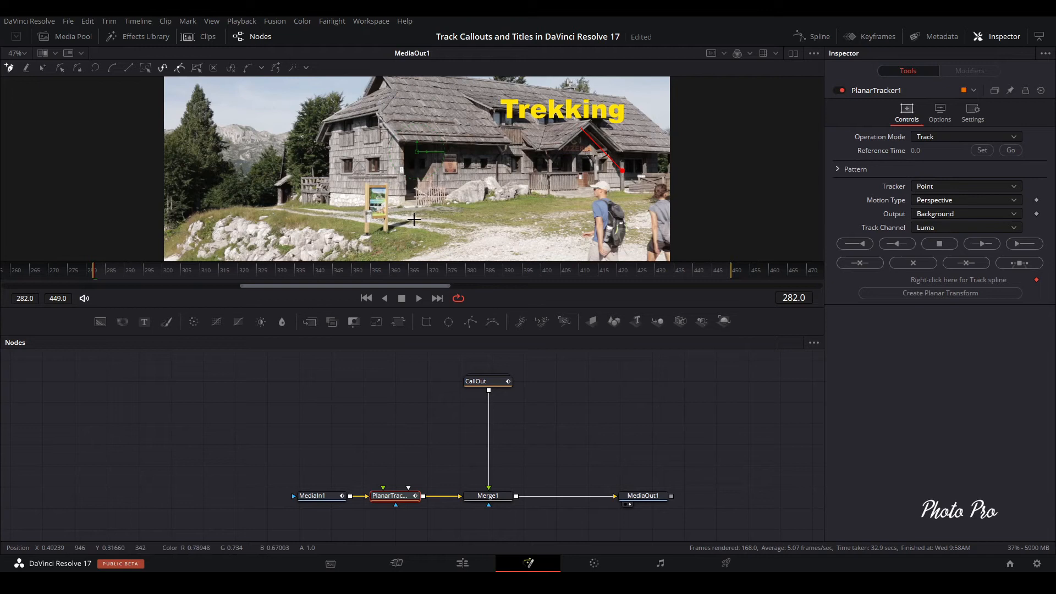
pyautogui.moveTo(94, 271)
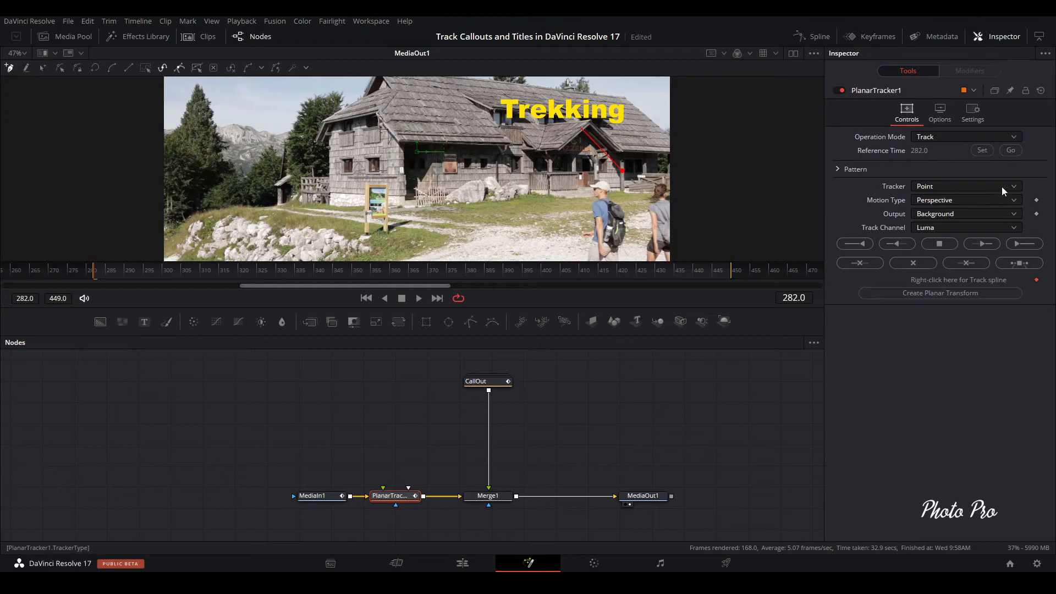
pyautogui.click(966, 186)
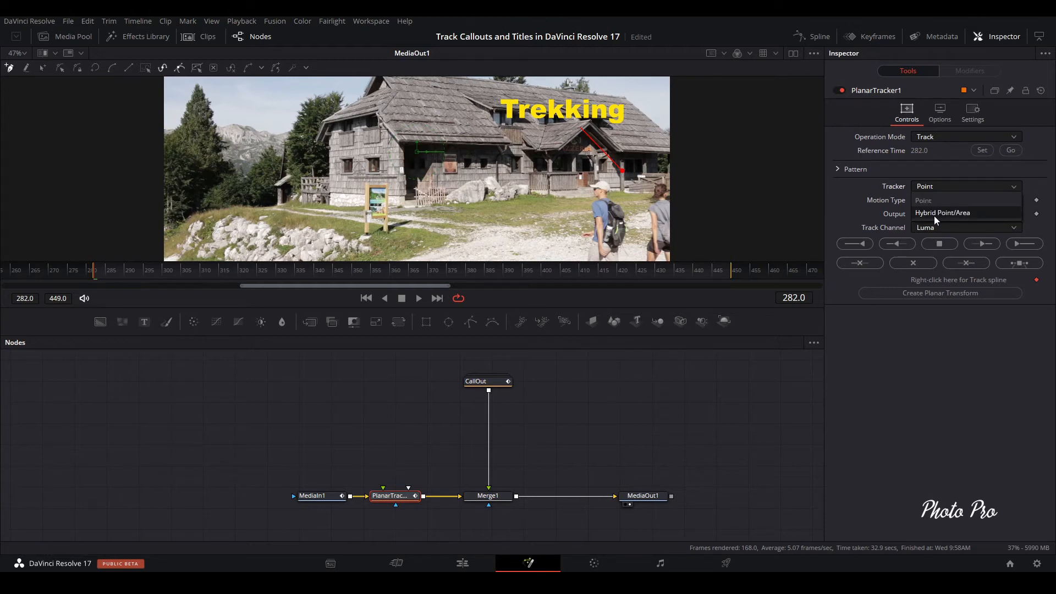
pyautogui.click(941, 212)
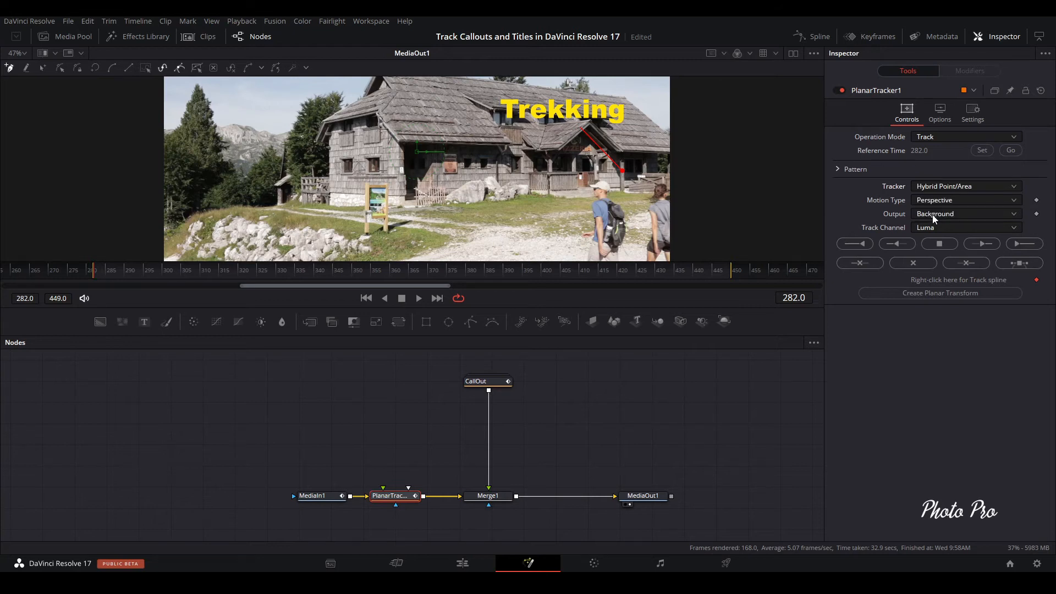
pyautogui.moveTo(1012, 203)
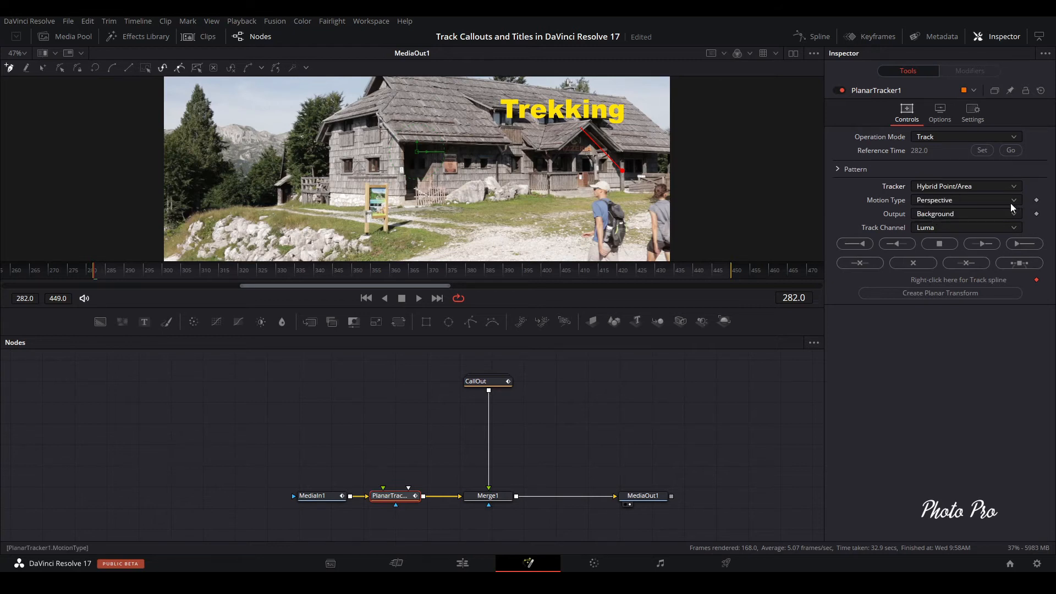
pyautogui.click(966, 200)
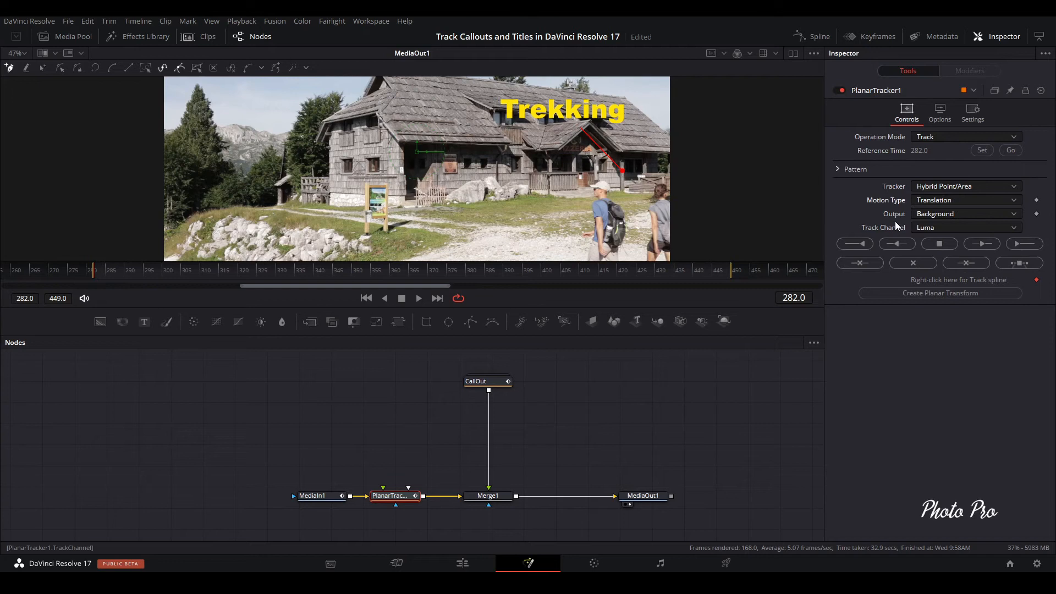
pyautogui.moveTo(600, 205)
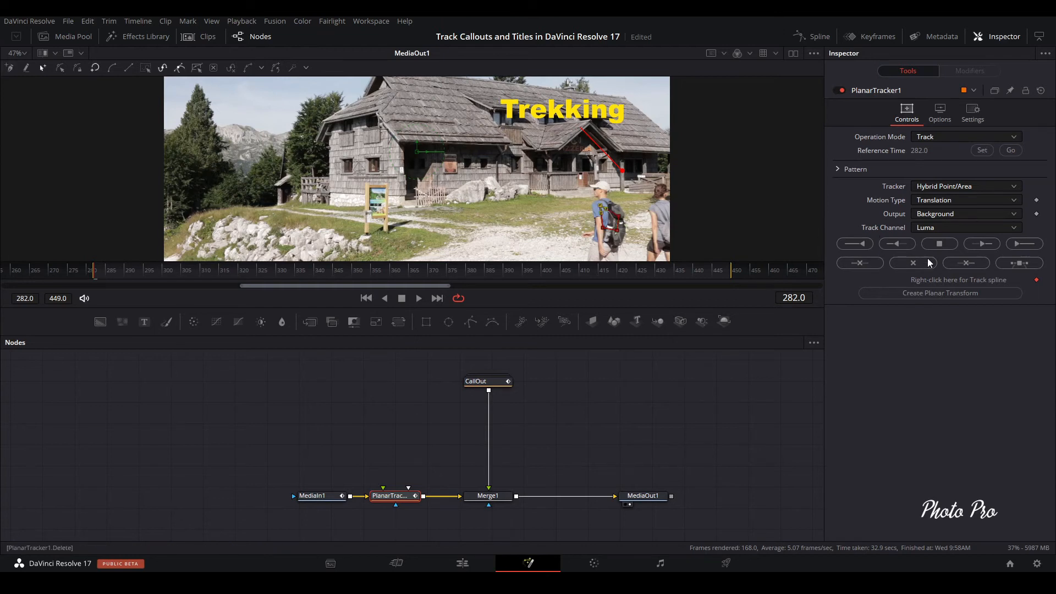
pyautogui.moveTo(812, 258)
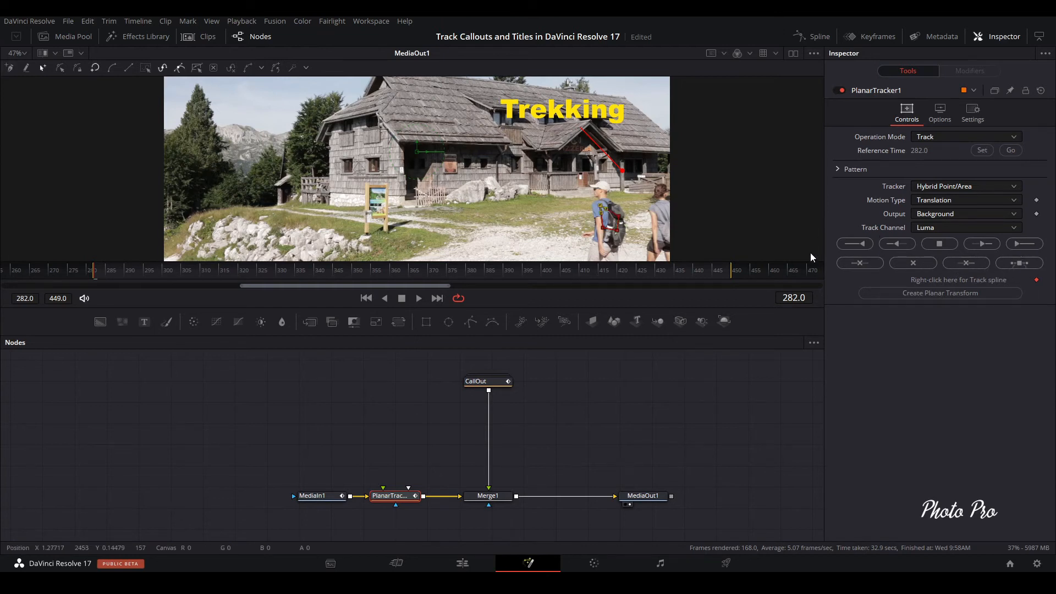
# Track the scene forward to the last frame, 449, and create a Planar Transform
pyautogui.click(1024, 243)
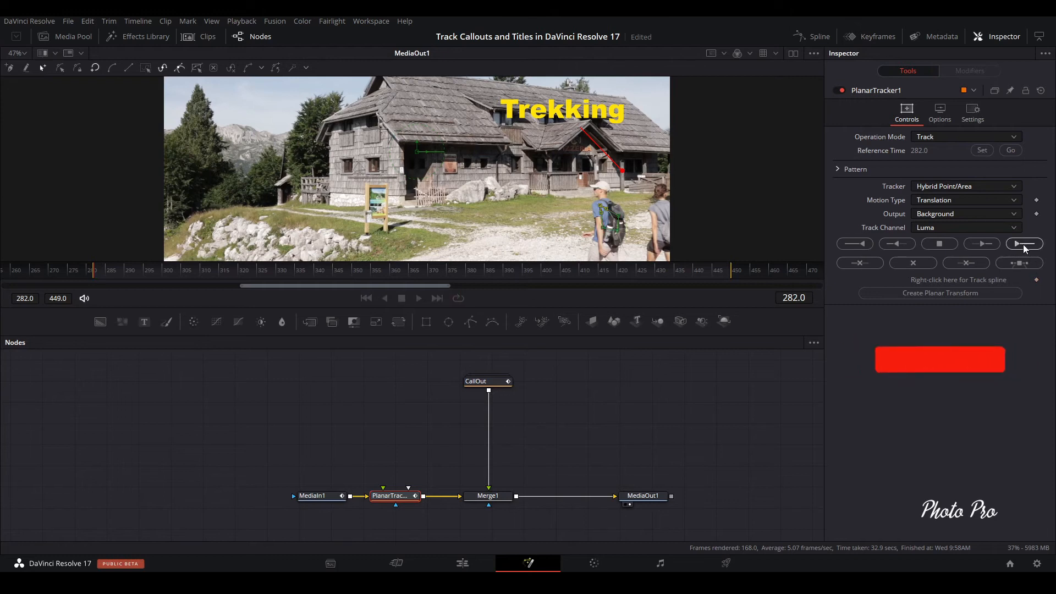
pyautogui.click(1024, 243)
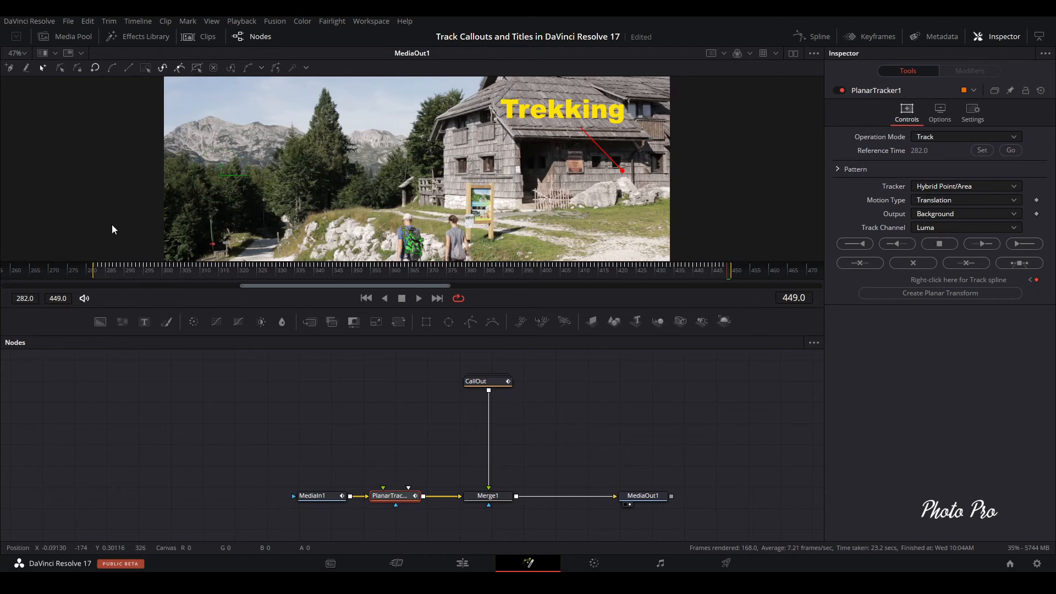
pyautogui.moveTo(682, 299)
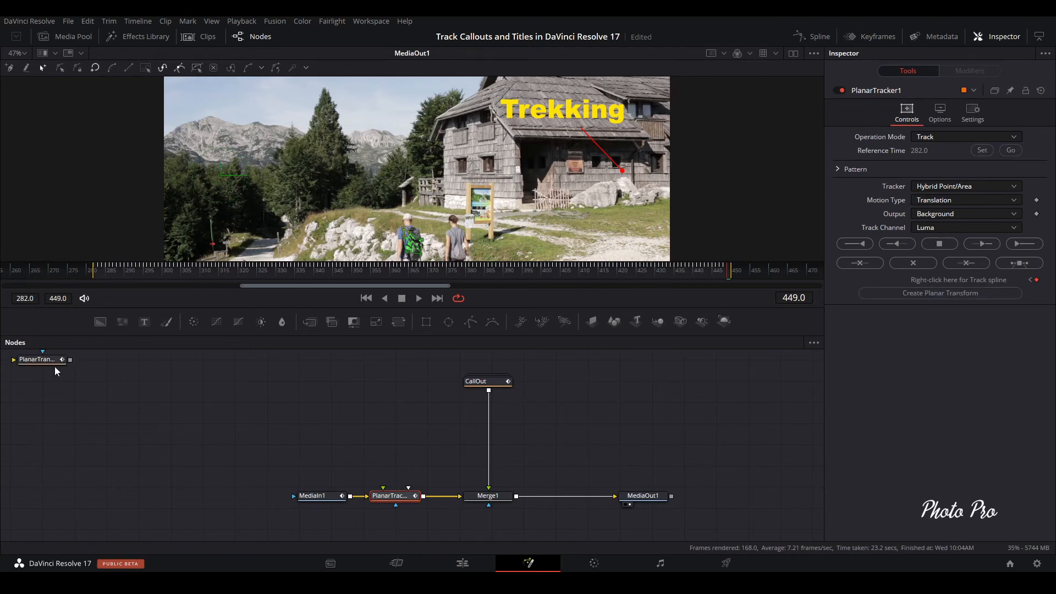
# Wire PlanarTransform1 between CallOut and Merge1 so the callout follows the tracked motion
pyautogui.moveTo(37, 359); pyautogui.dragTo(378, 443)
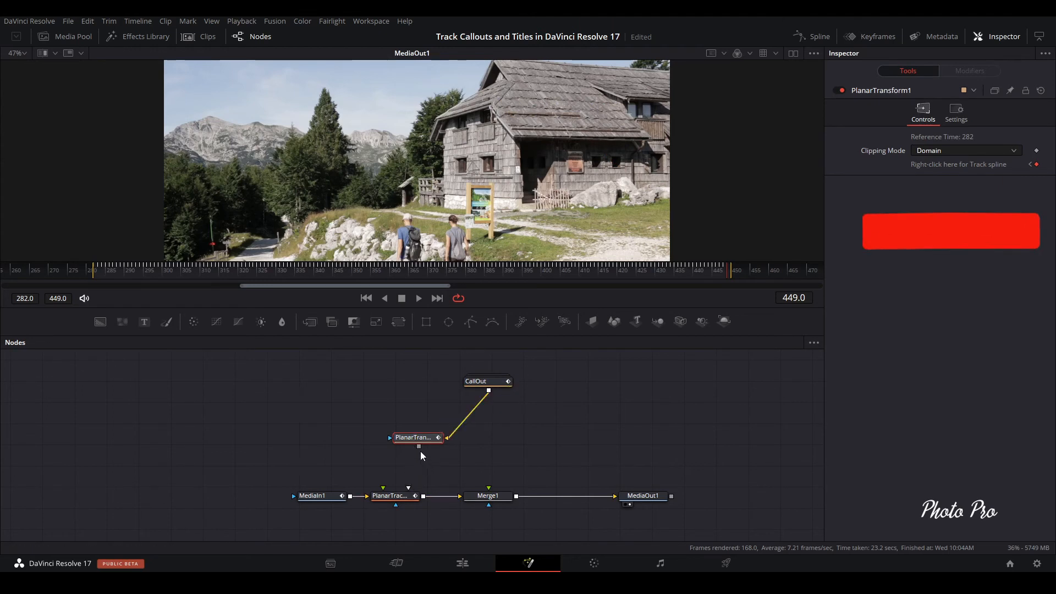
pyautogui.moveTo(418, 446); pyautogui.dragTo(487, 496)
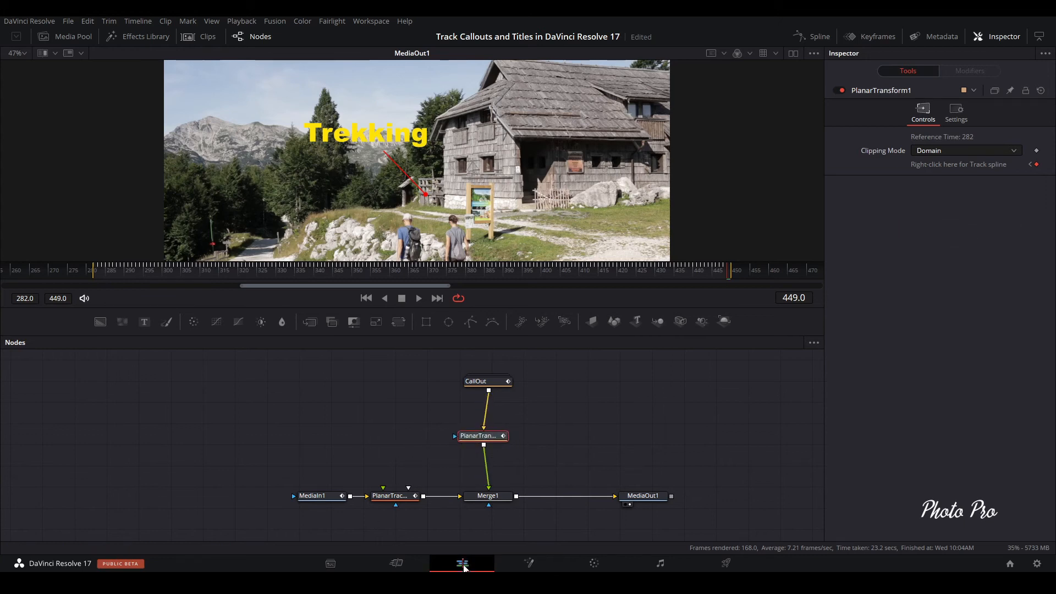
# Return to the Edit page and play the hiking clip from the start to review the tracked callout
pyautogui.click(462, 563)
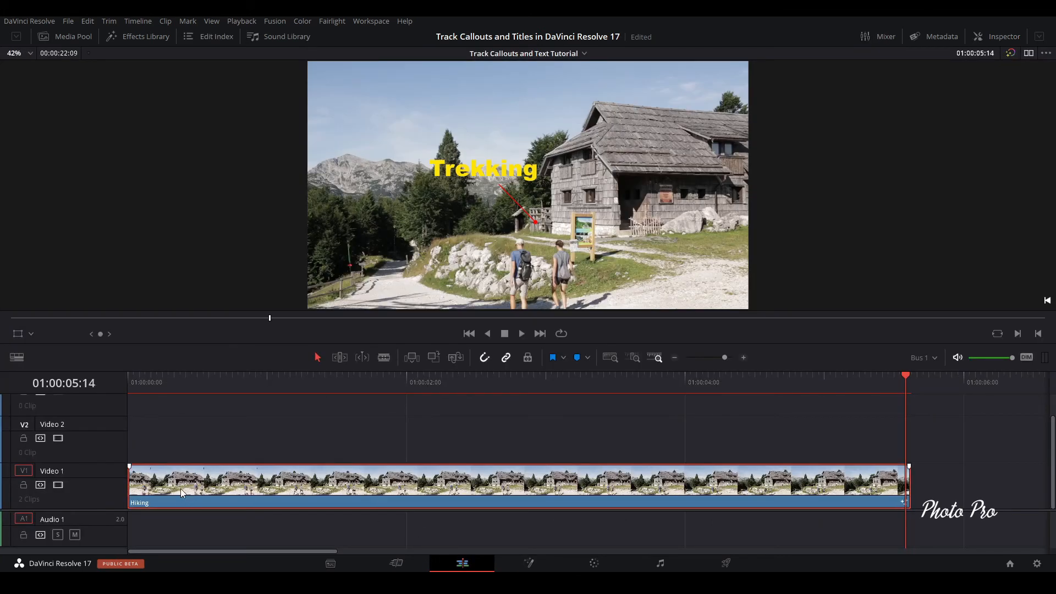
pyautogui.moveTo(138, 383)
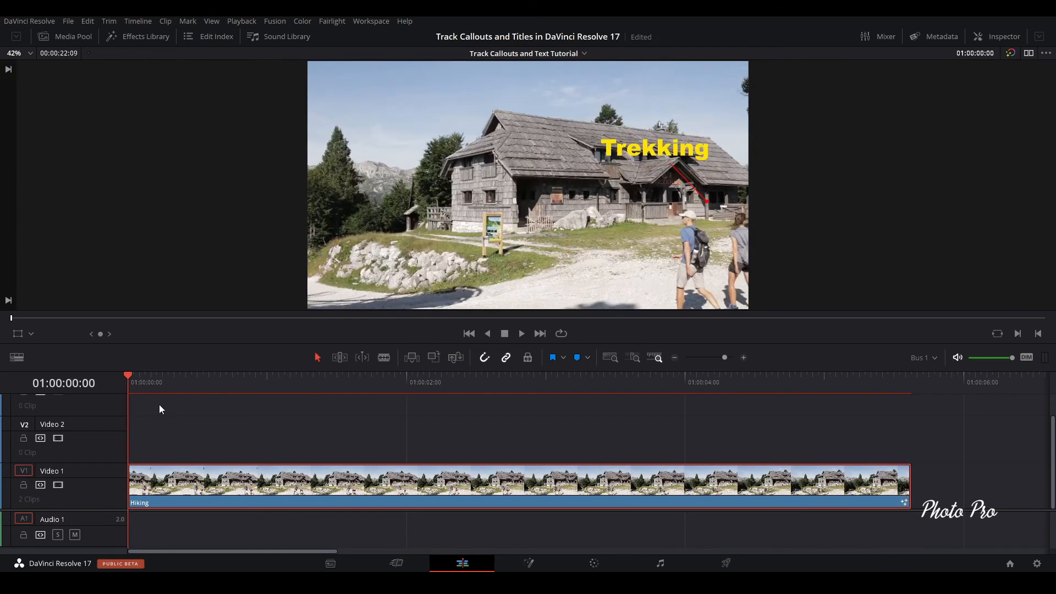
pyautogui.click(522, 333)
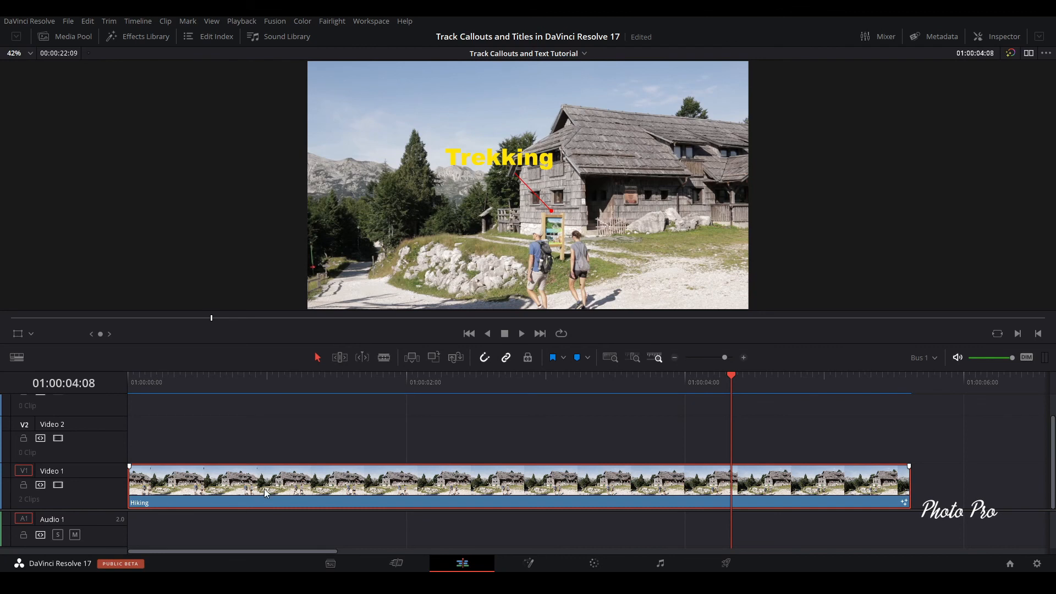
pyautogui.moveTo(324, 469)
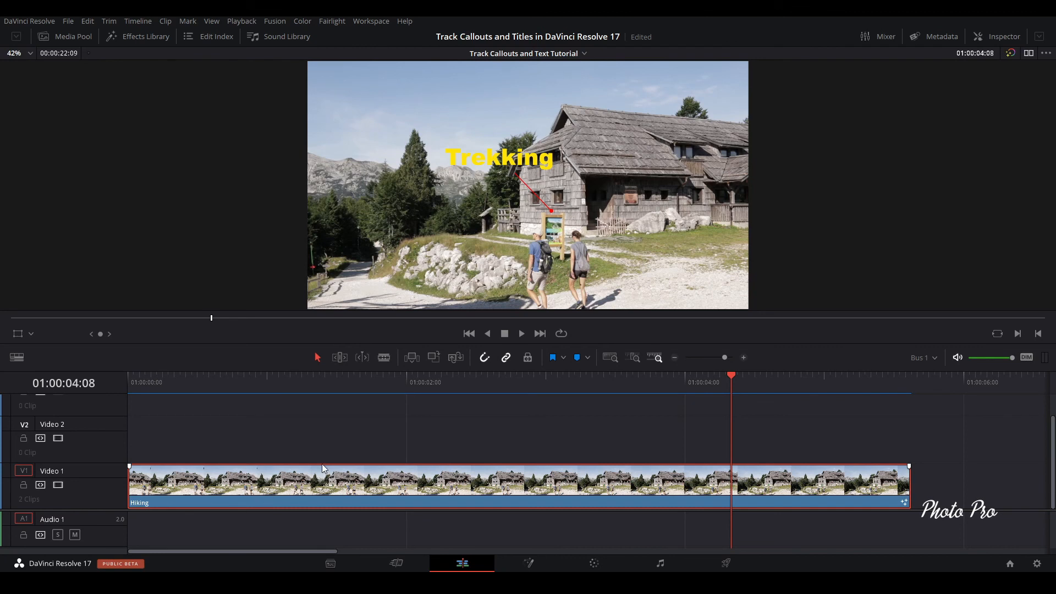